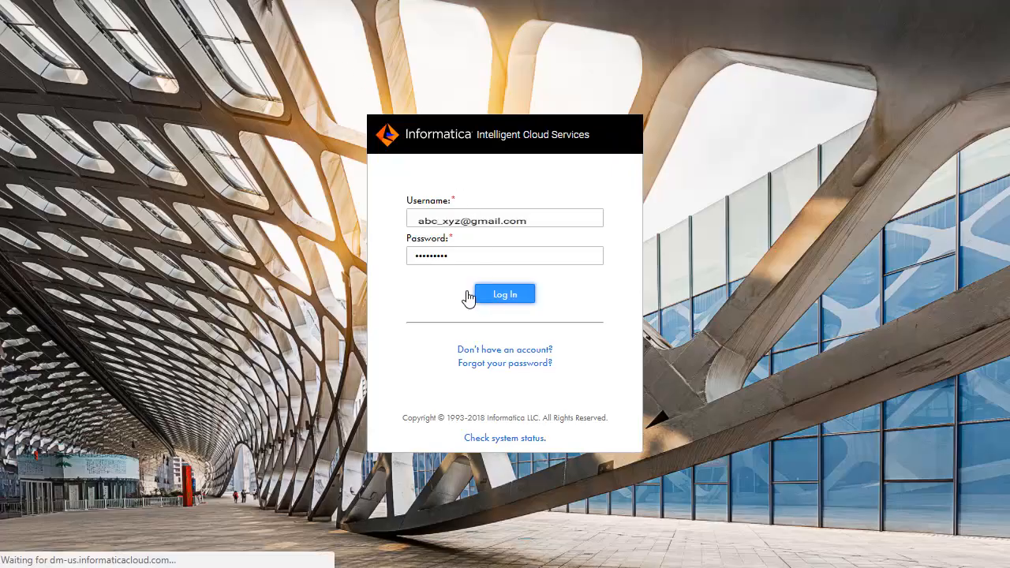
Log in to Informatica cloud services and enter the Application Integration service.
click(504, 294)
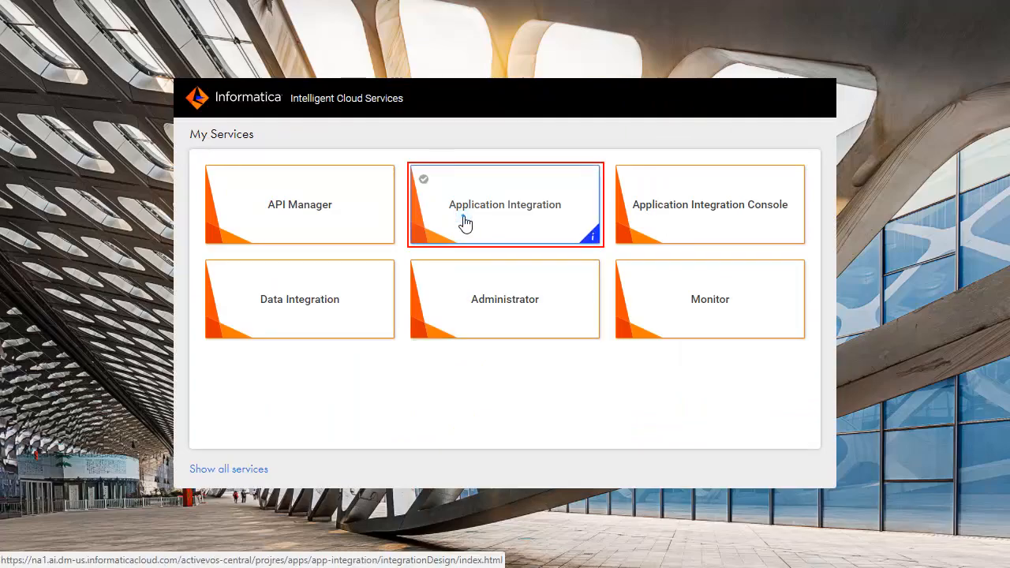
click(504, 205)
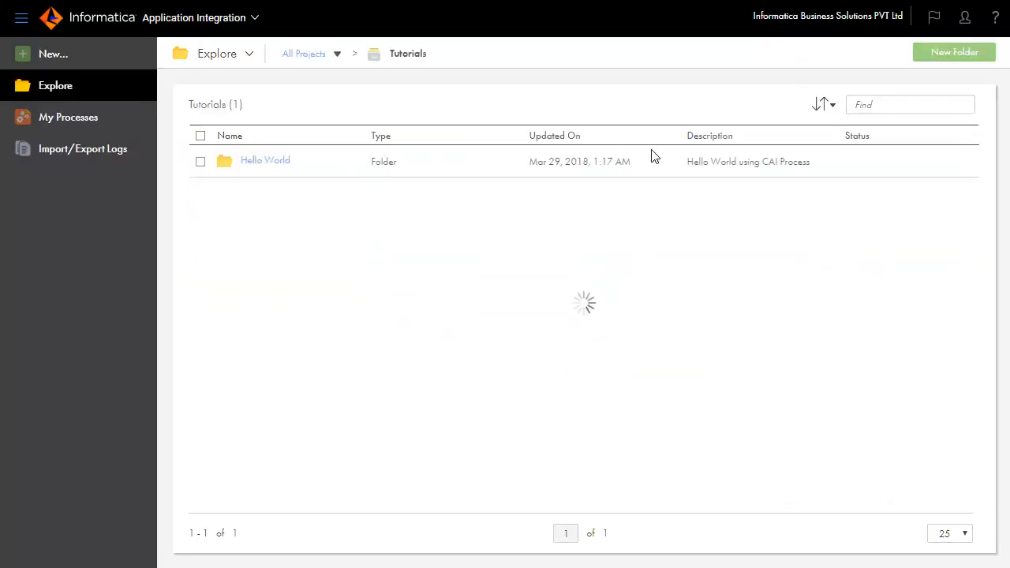
Create a 'Receive Input' folder described as 'Receive Input Message' in the Tutorials project.
click(954, 52)
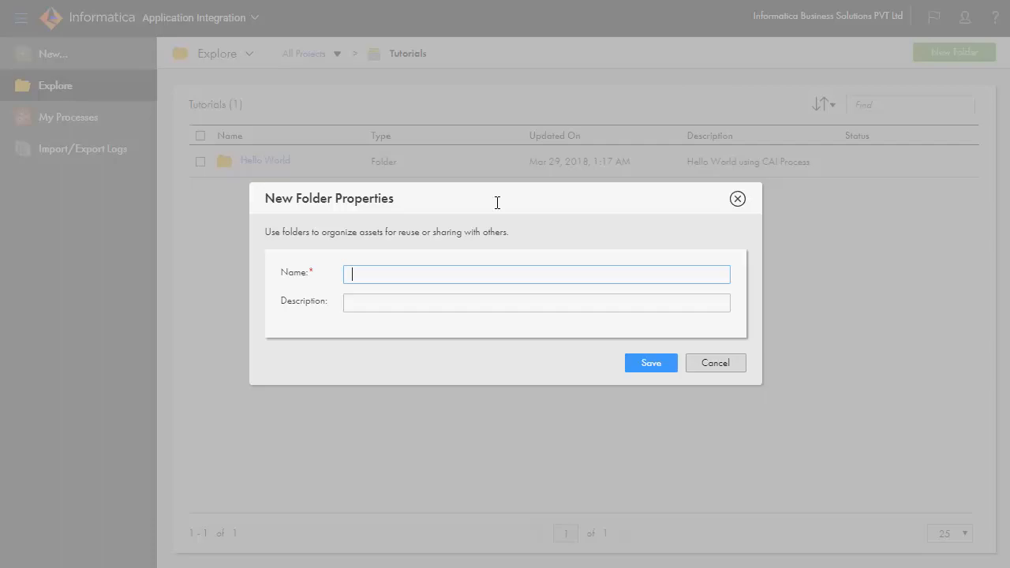
text(Receive Input Message)
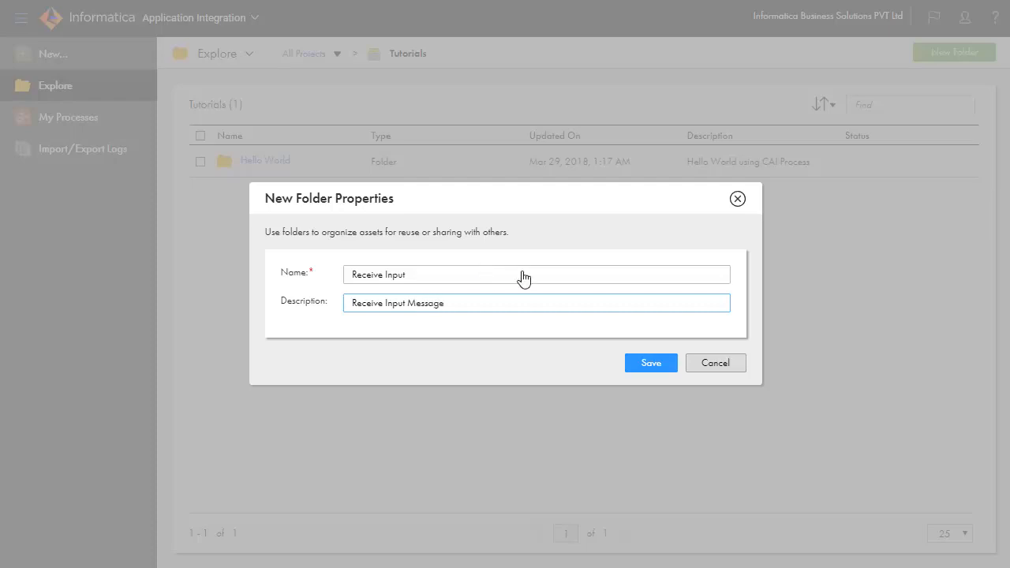
click(651, 363)
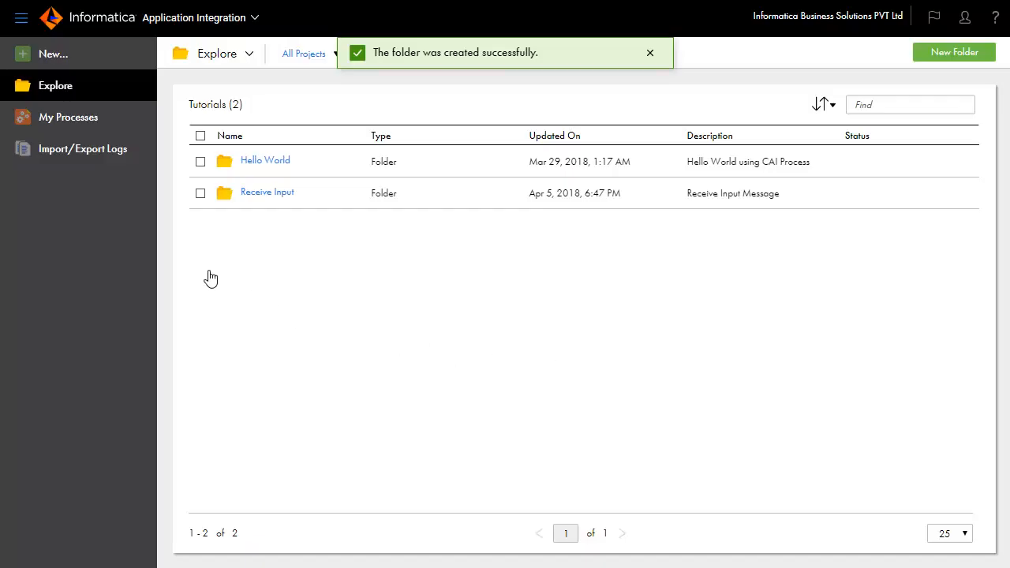
mouse_move(87, 53)
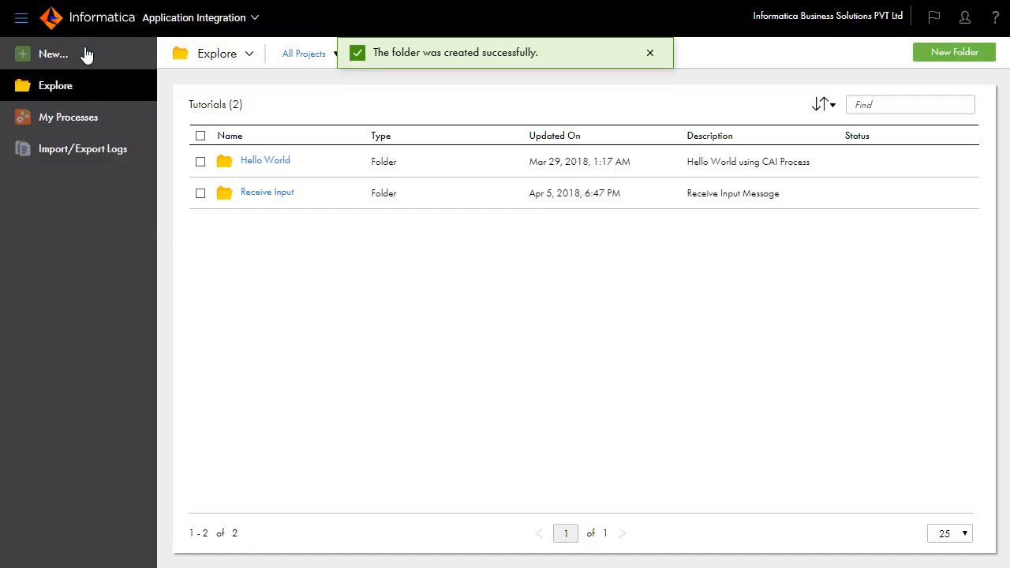
Create a new Process asset and begin renaming it 'Receive Input' from the Start step.
click(53, 54)
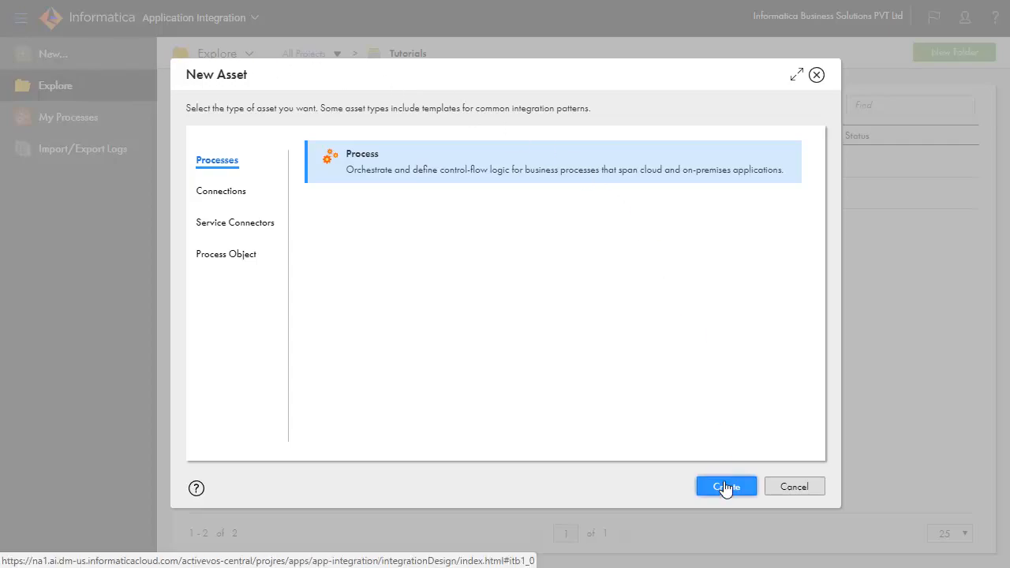
click(725, 487)
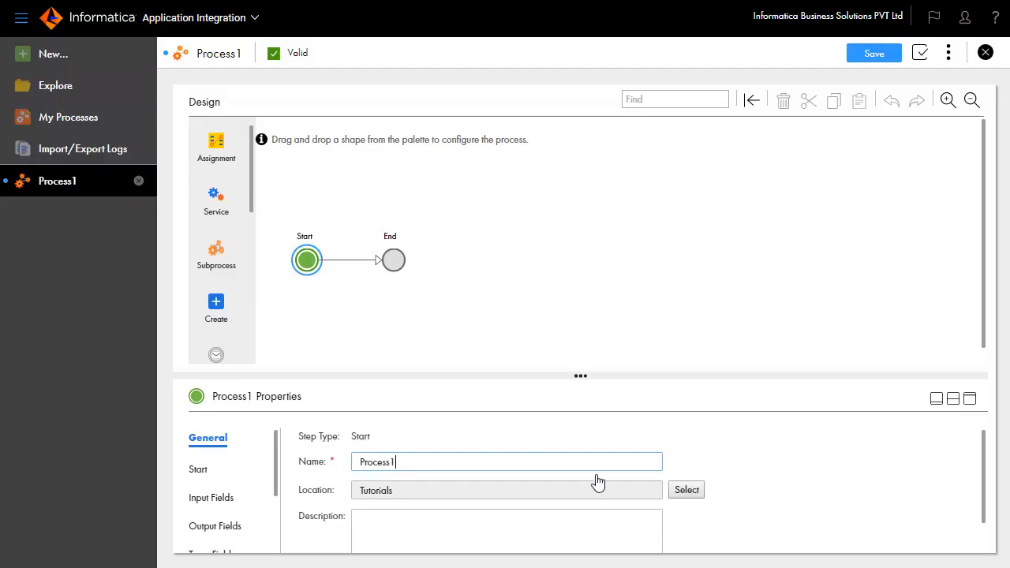
click(306, 259)
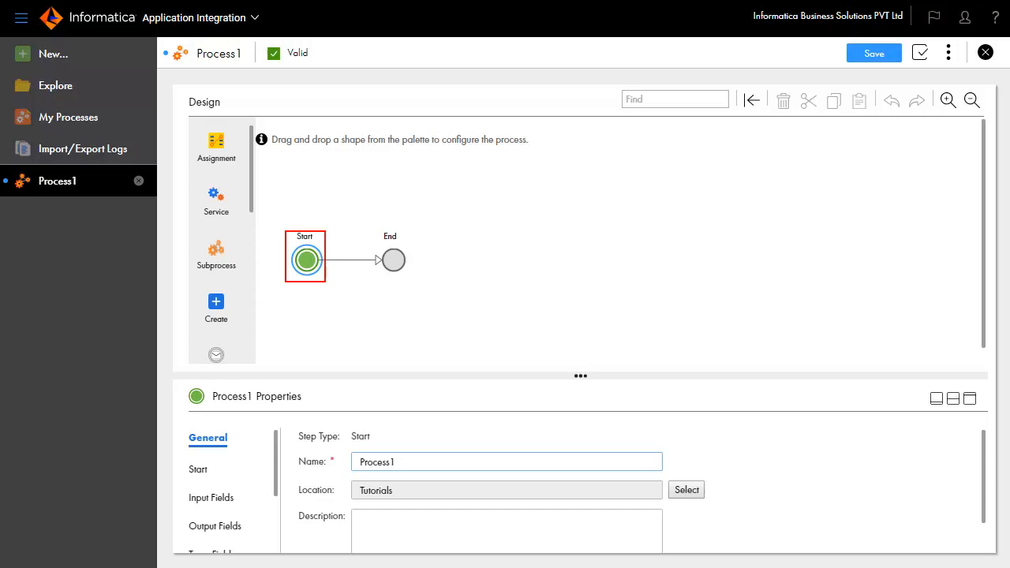
click(393, 258)
text(Receive Input)
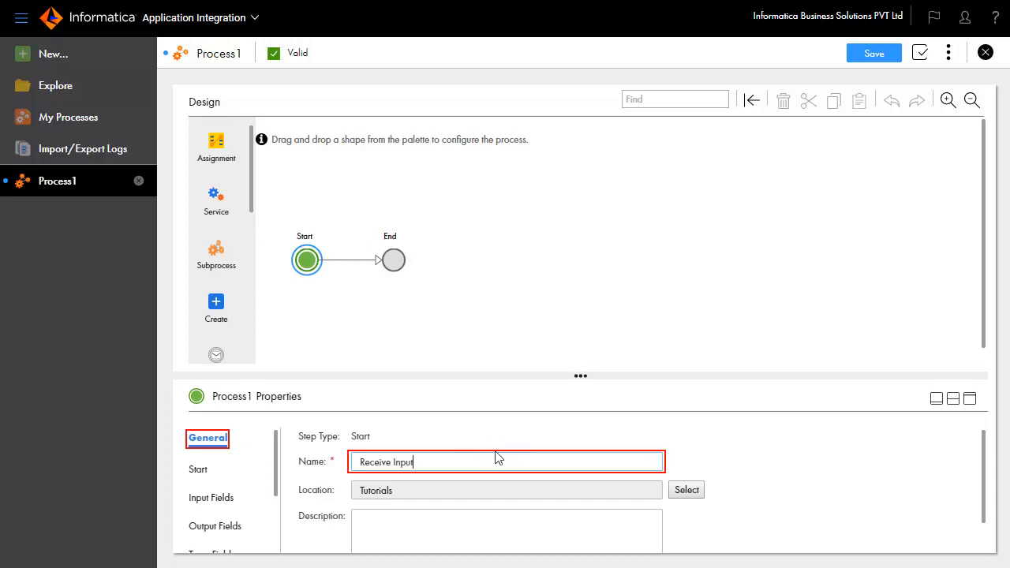
Set the location to Tutorials\Receive Input and describe the process as returning the HTTP request's input message.
click(686, 489)
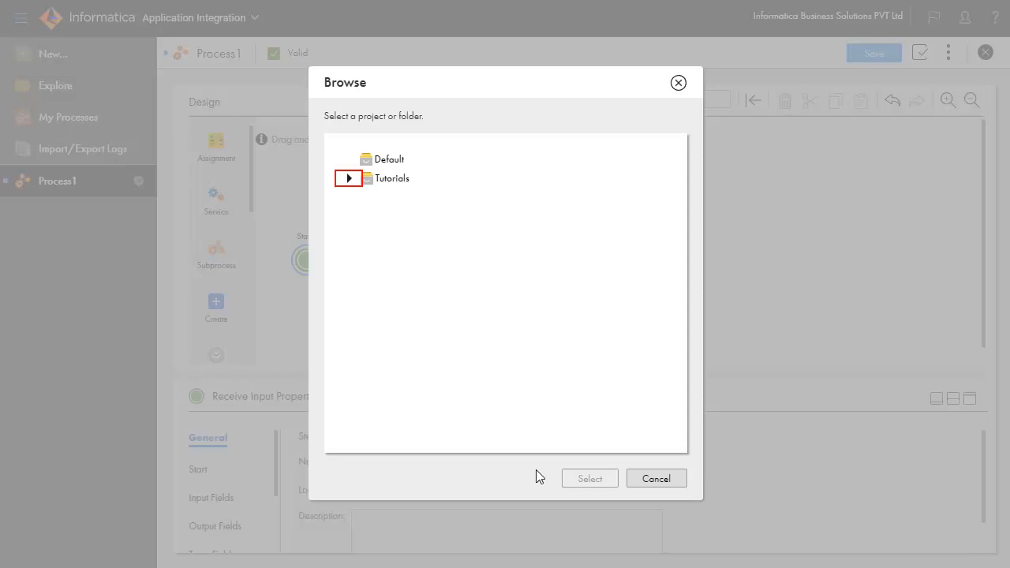
click(349, 178)
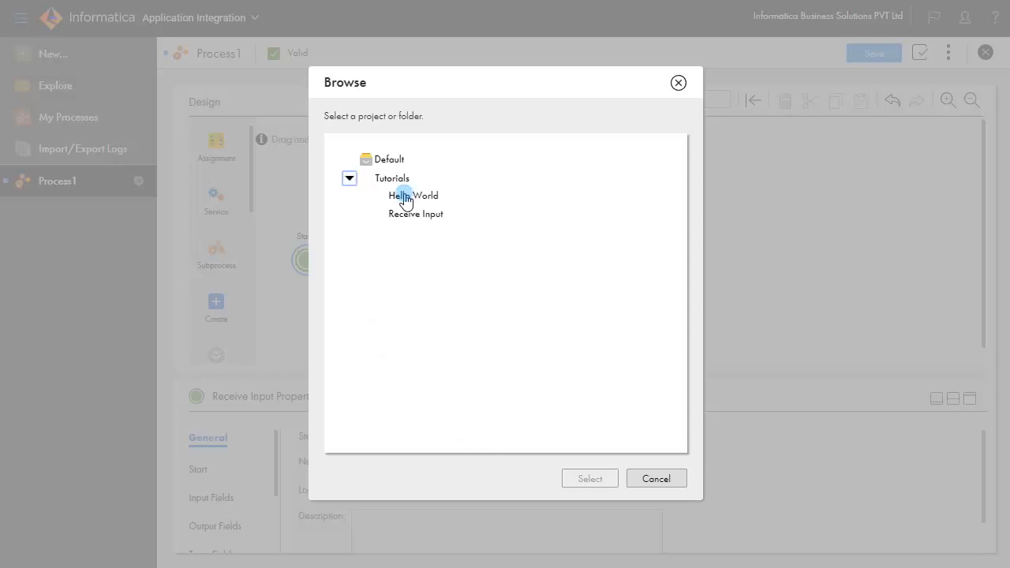
click(416, 214)
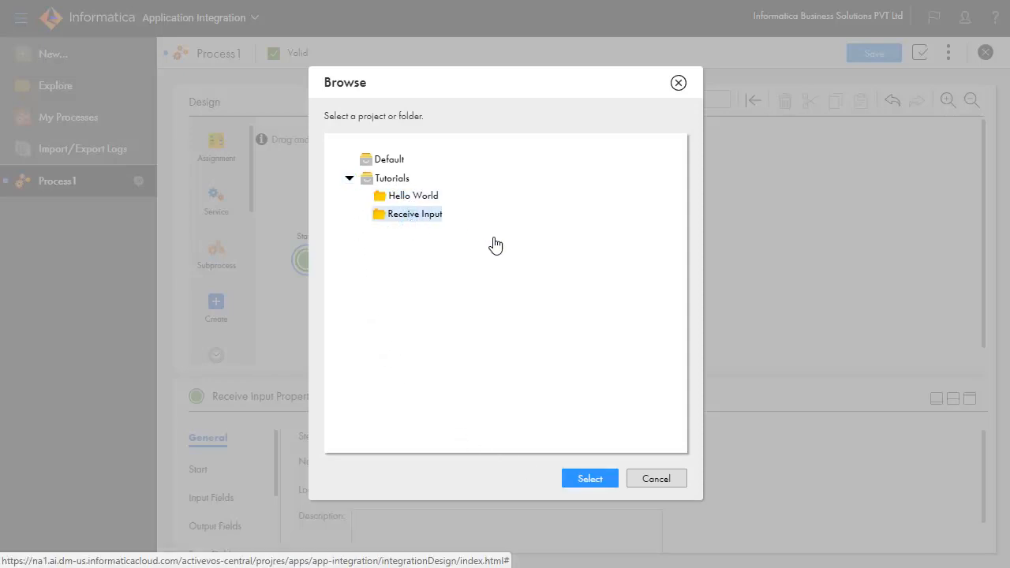
click(590, 478)
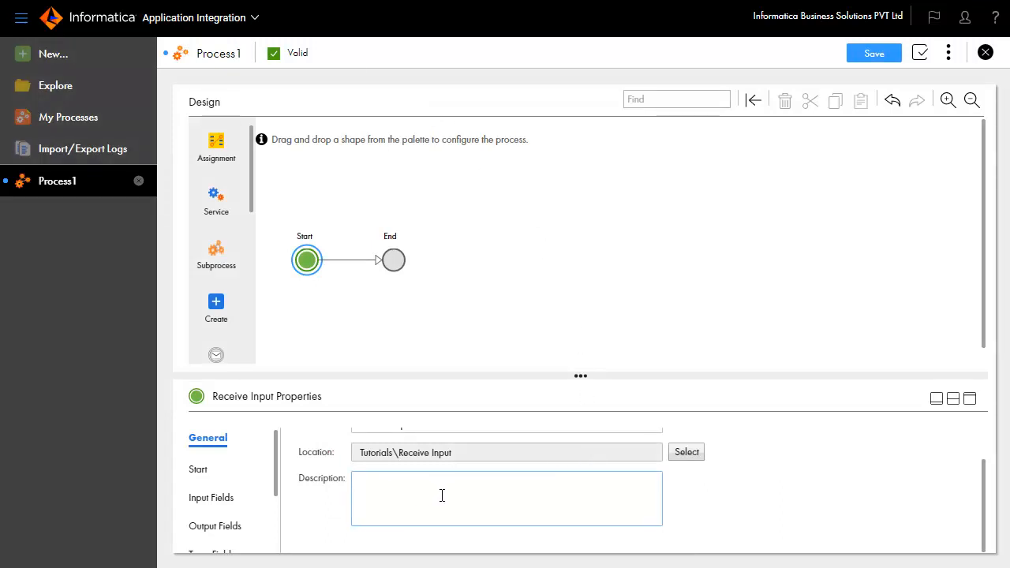
text(Accepts an HTTP request with an input message and then returns the input message as the payload.)
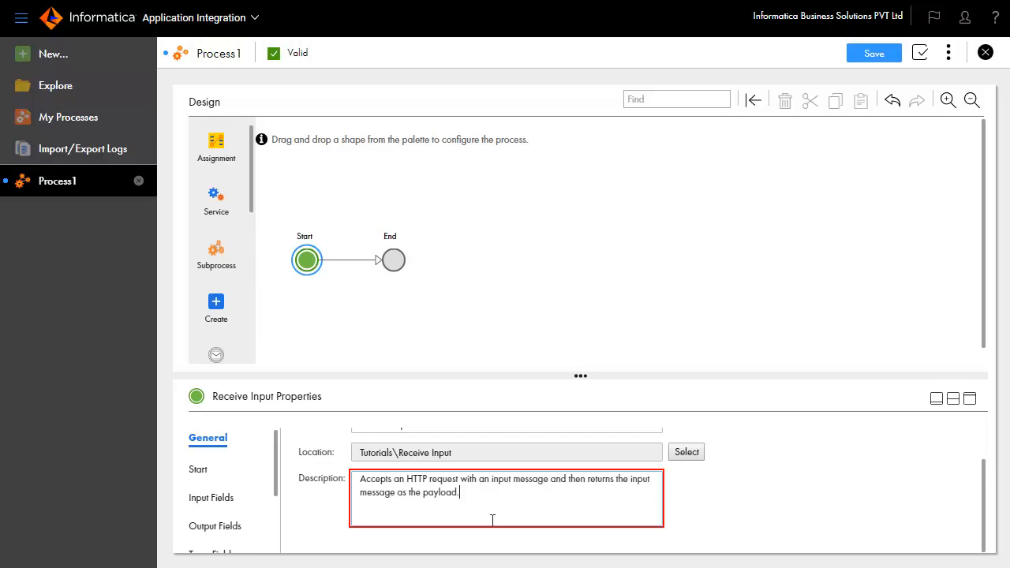
Keep HTTP/SOAP binding on the Start step and enable Allow anonymous access.
click(198, 469)
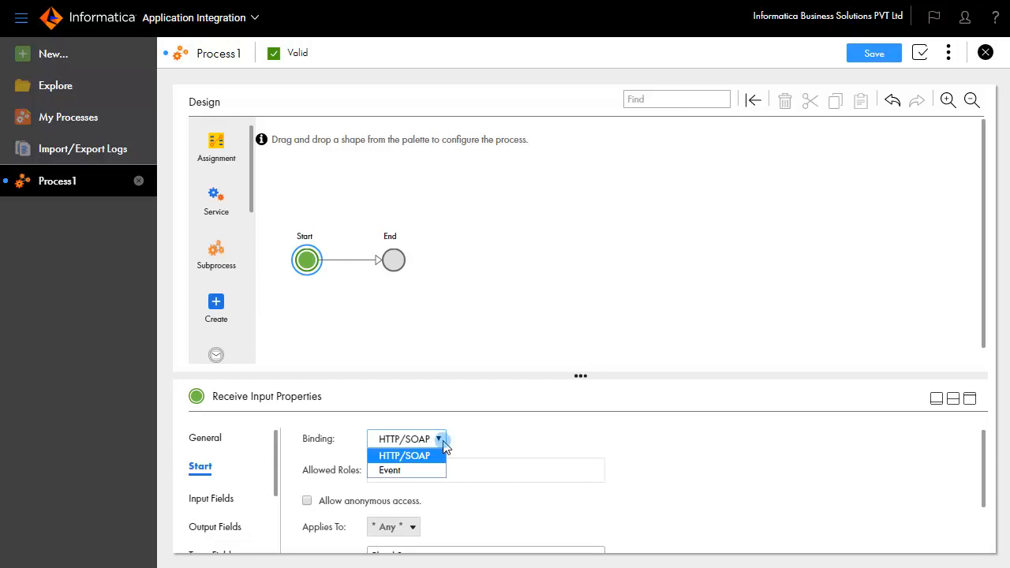
click(403, 455)
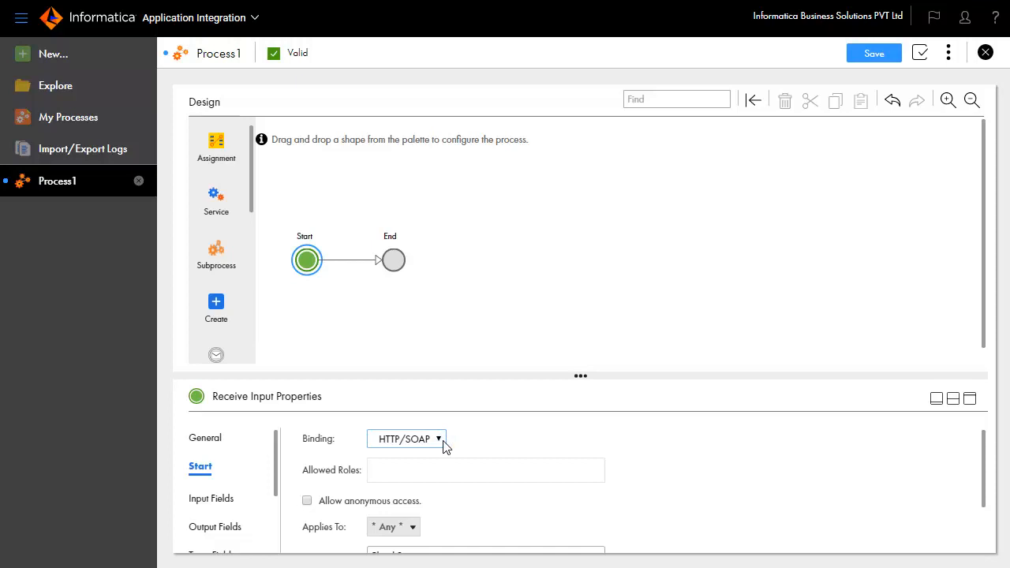
scroll(down, 3)
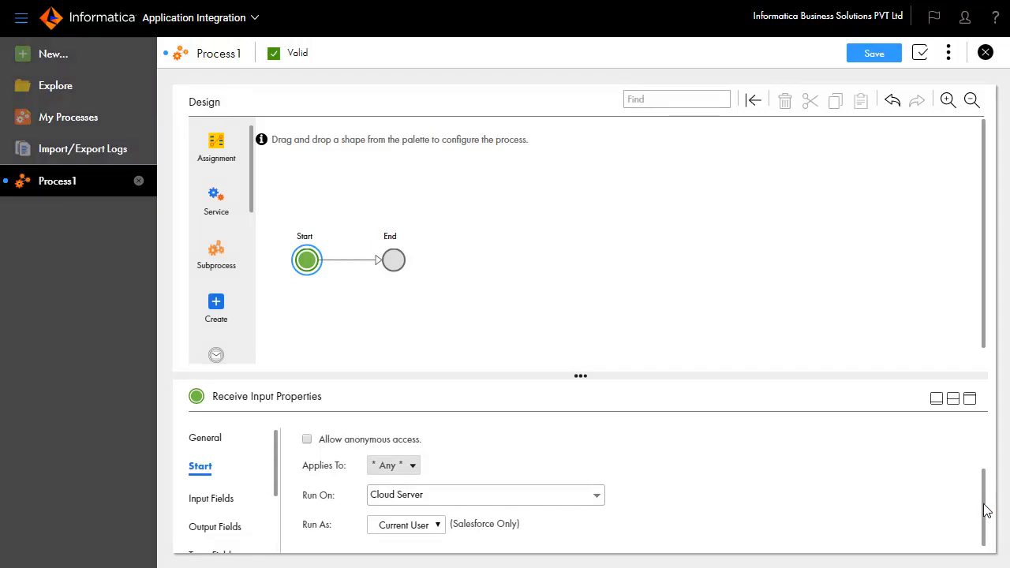
mouse_move(549, 457)
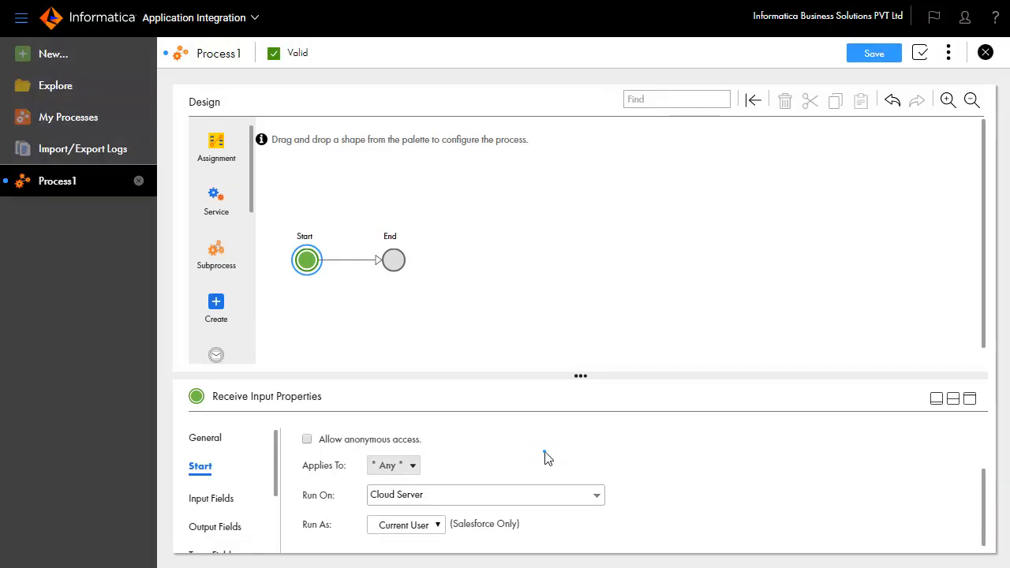
mouse_move(347, 448)
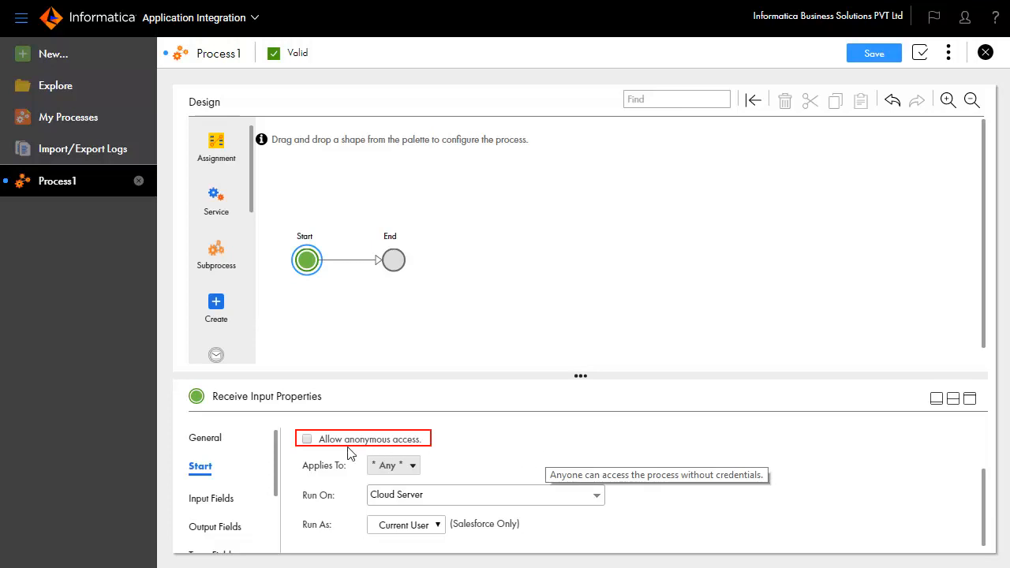
click(306, 439)
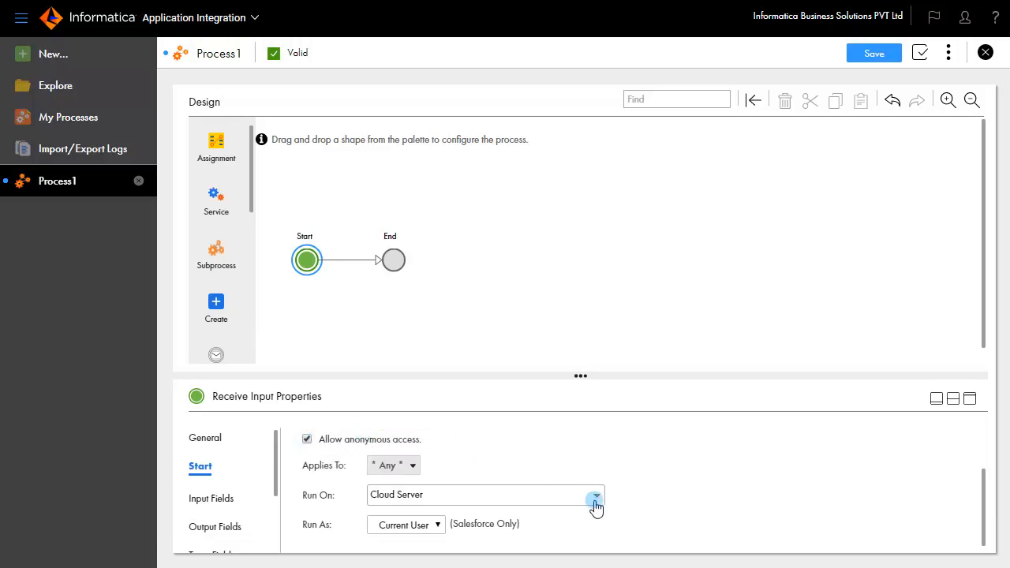
mouse_move(489, 363)
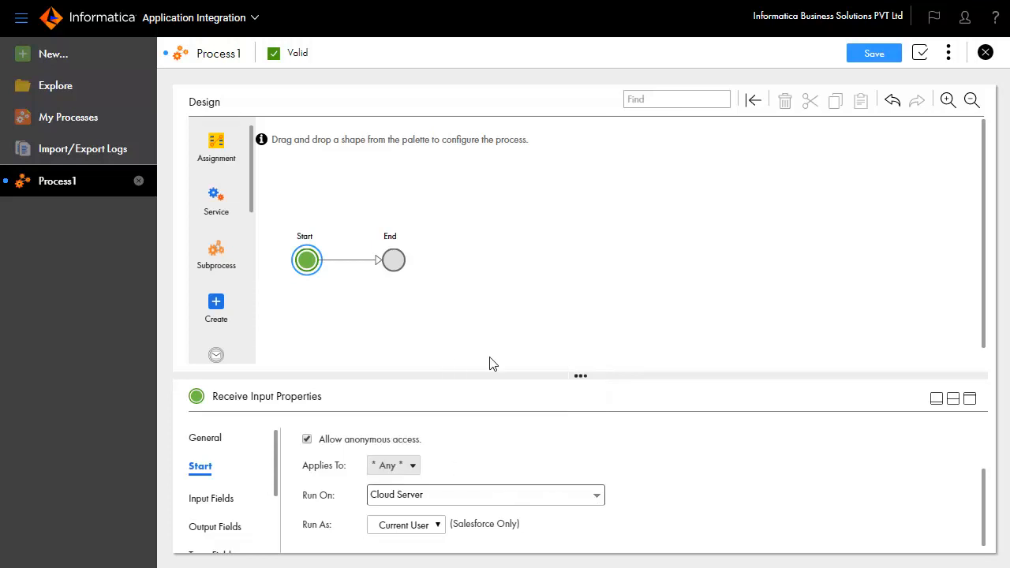
mouse_move(612, 498)
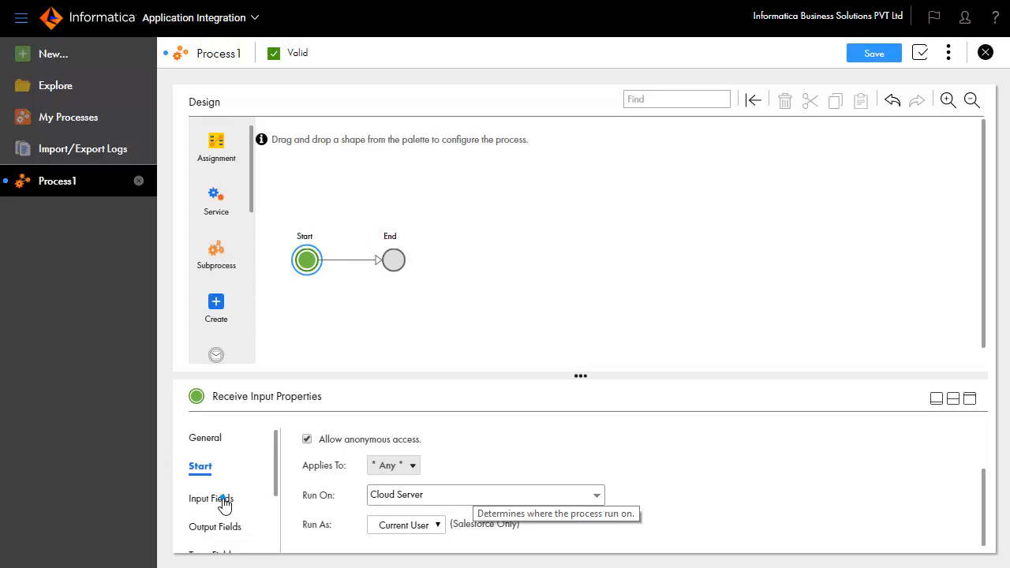
Enable the text Input field and add an Output field of type Text.
click(211, 498)
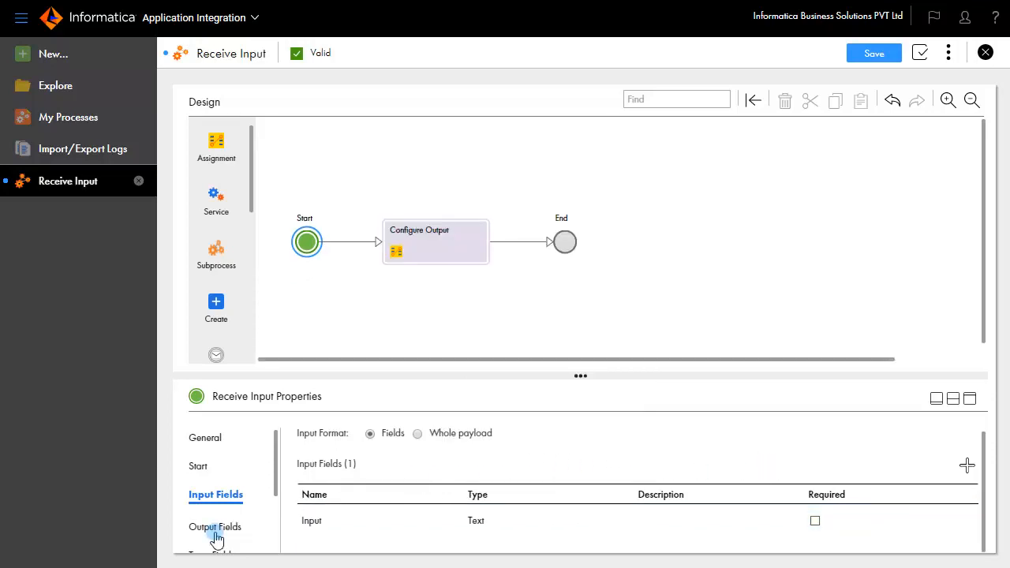
click(215, 527)
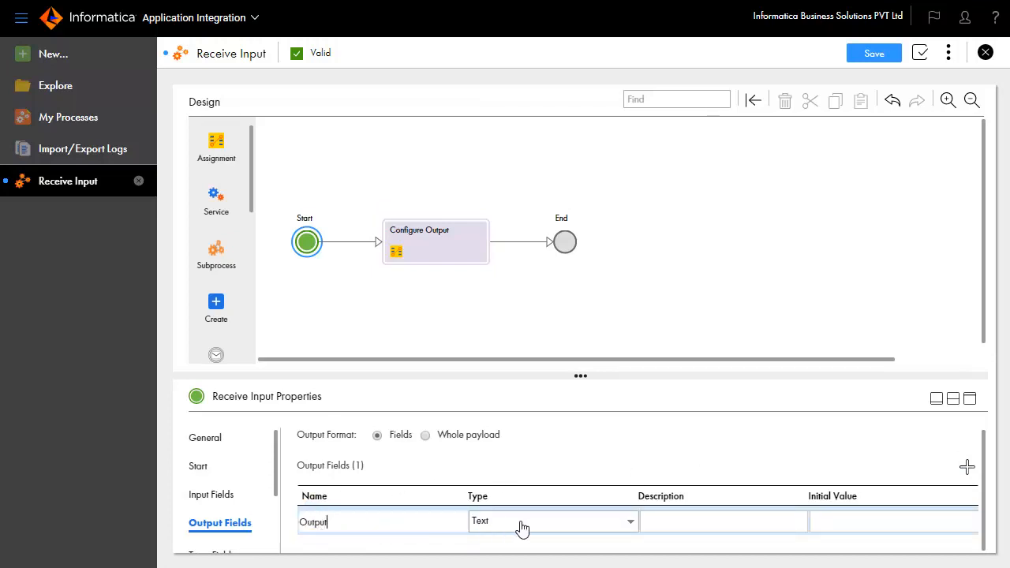
click(551, 521)
text(Configure Output)
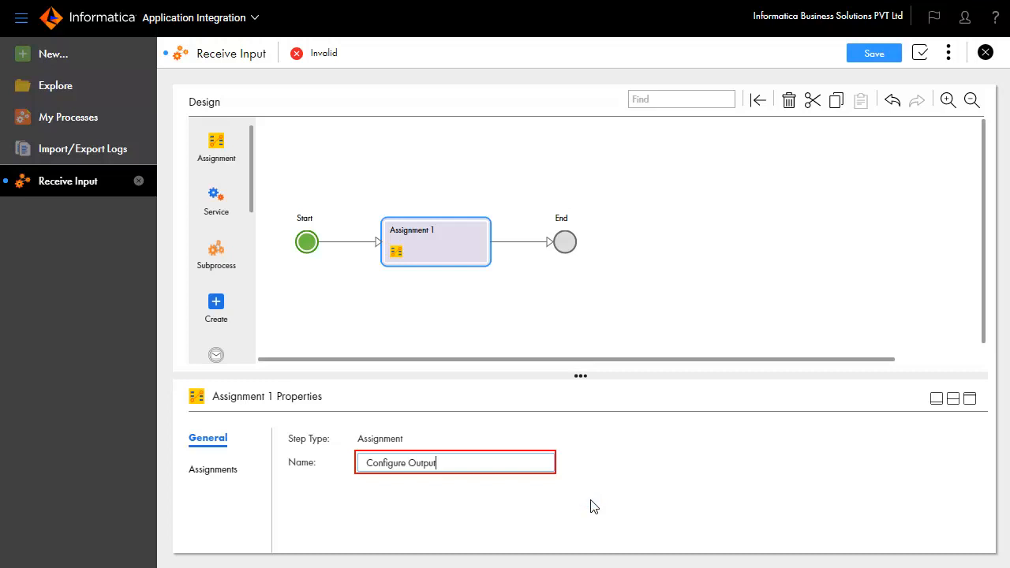
In Configure Output's assignments, add the Output field and assign it the Input field.
click(219, 466)
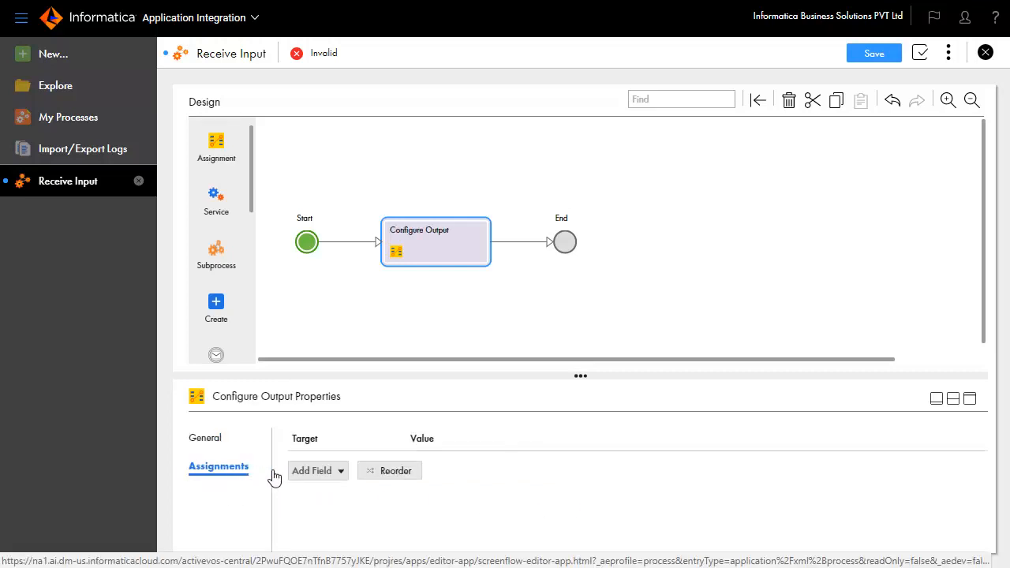
click(318, 470)
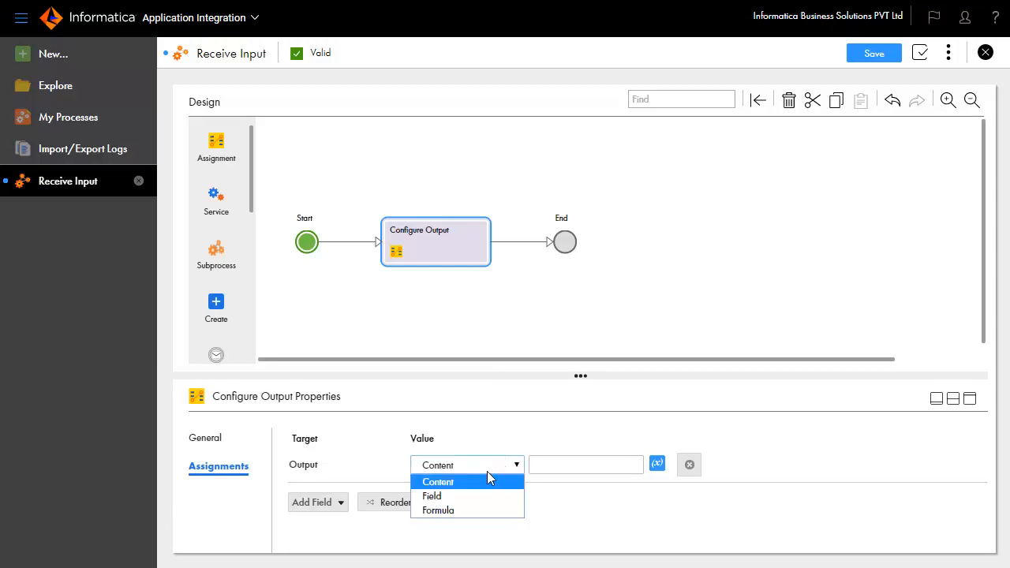
click(432, 495)
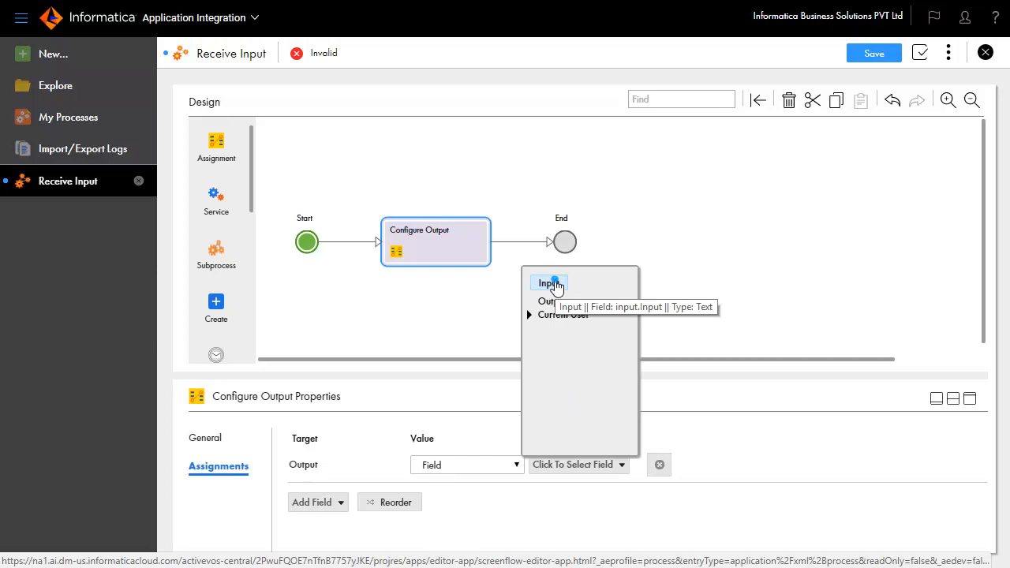
click(548, 283)
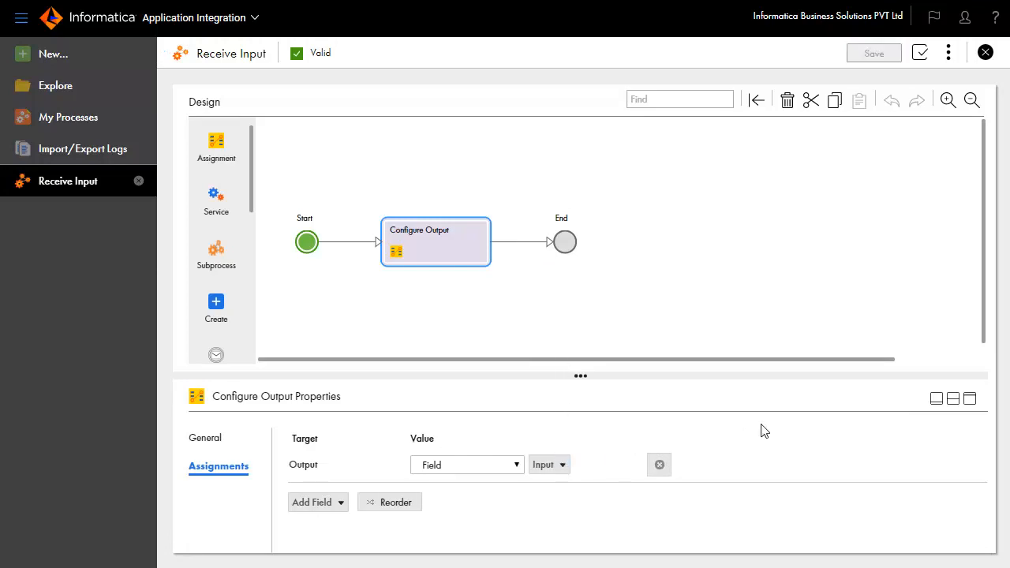
click(948, 52)
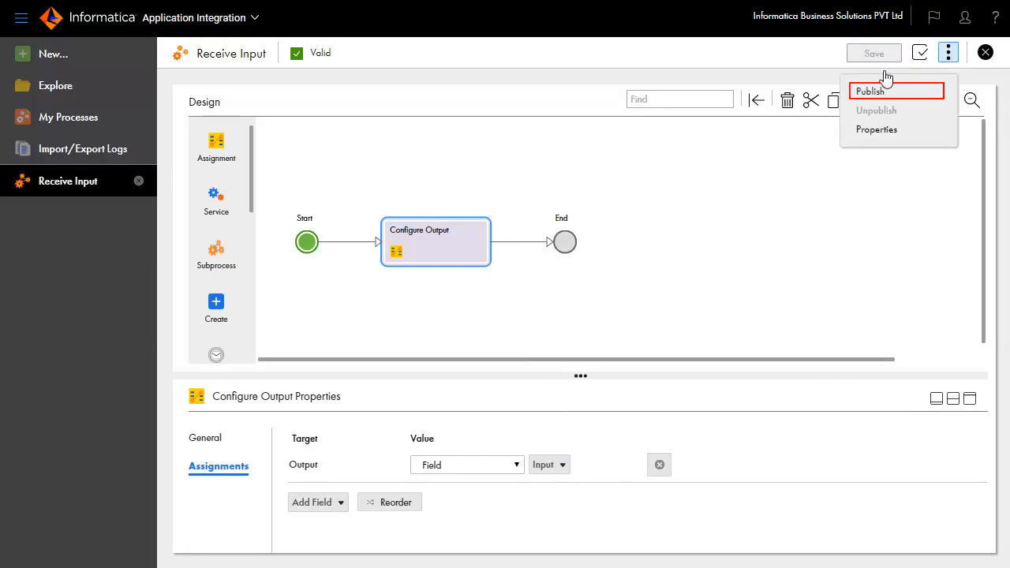
Publish Receive Input and view its Process Properties showing the service and SOAP URLs.
click(869, 91)
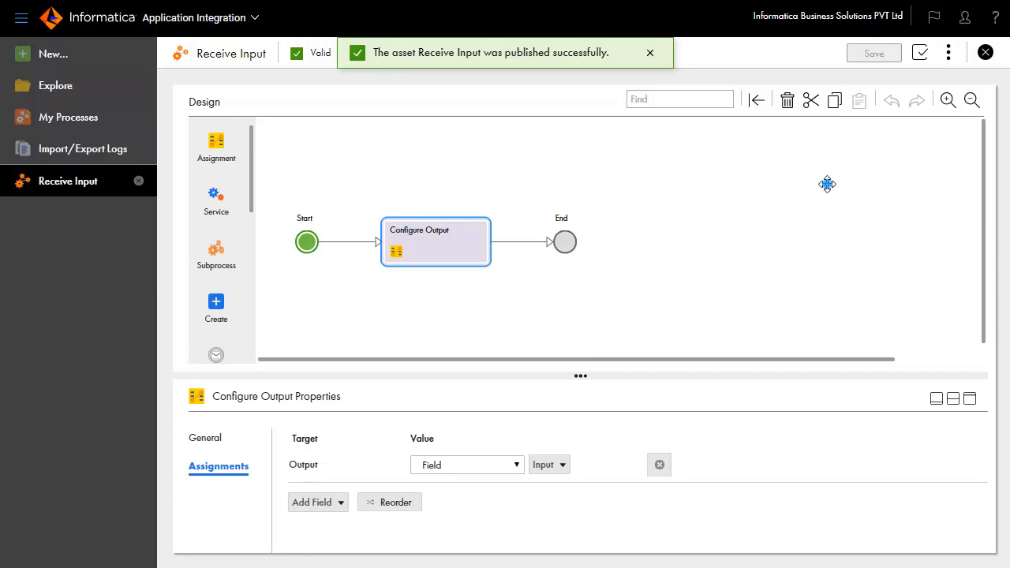
click(650, 52)
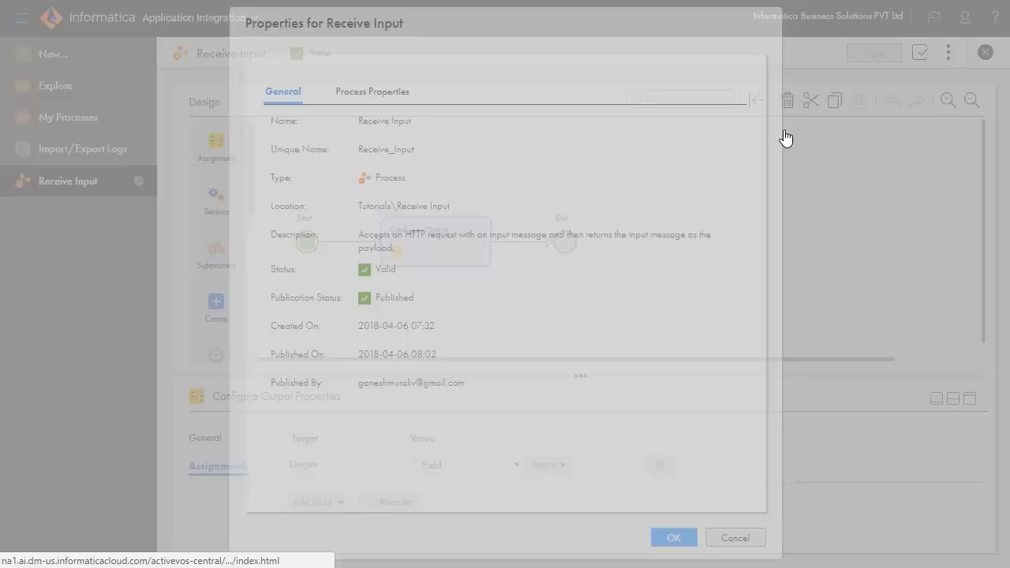
click(372, 91)
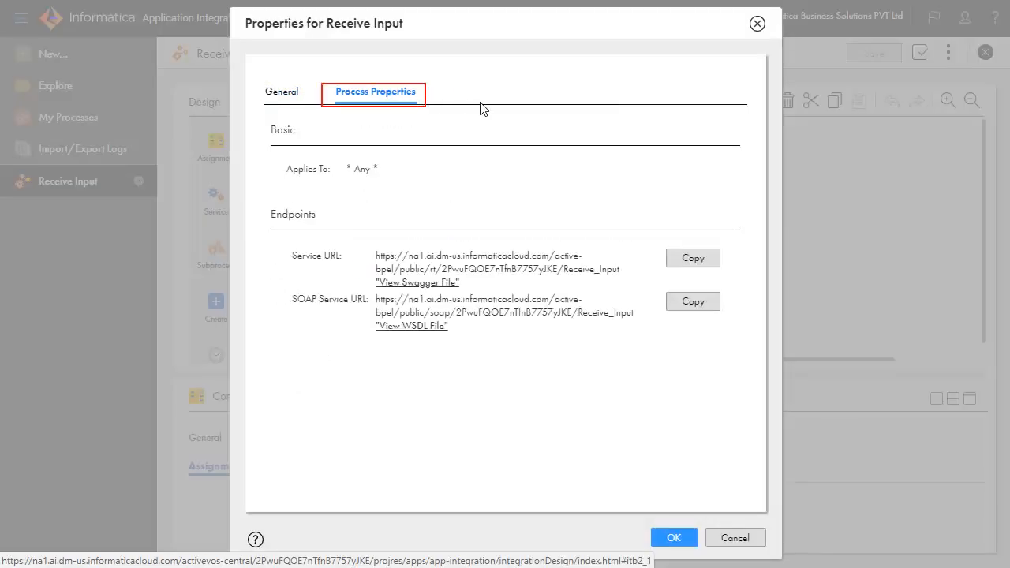